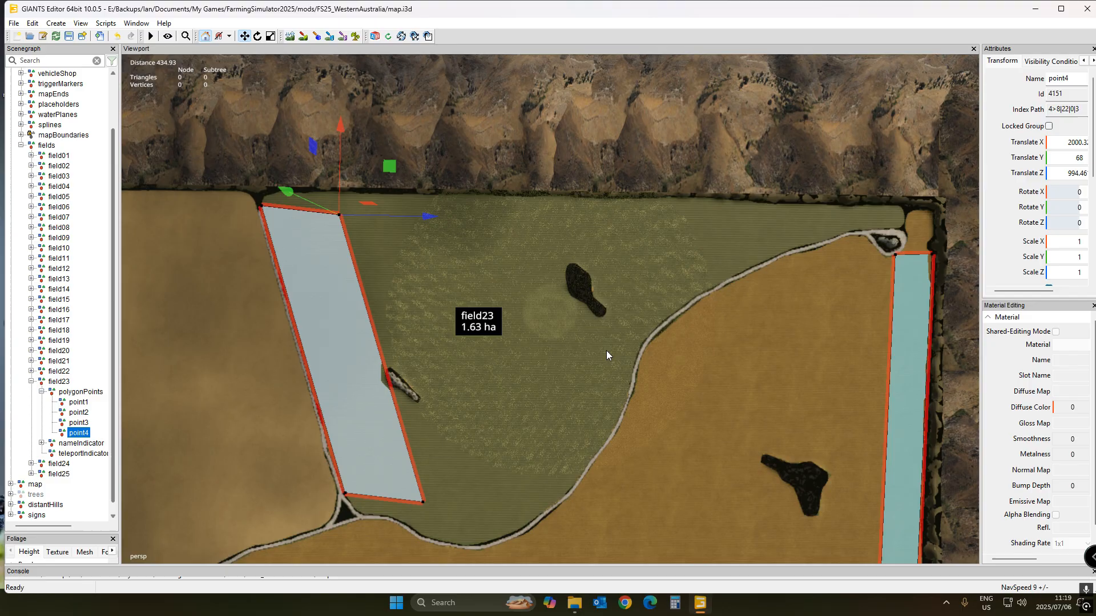
Select boundary points 2 through 4 in the Scenegraph and delete them, keeping point1
{"action": "left_click_drag", "start_coordinate": [606, 355], "coordinate": [552, 333]}
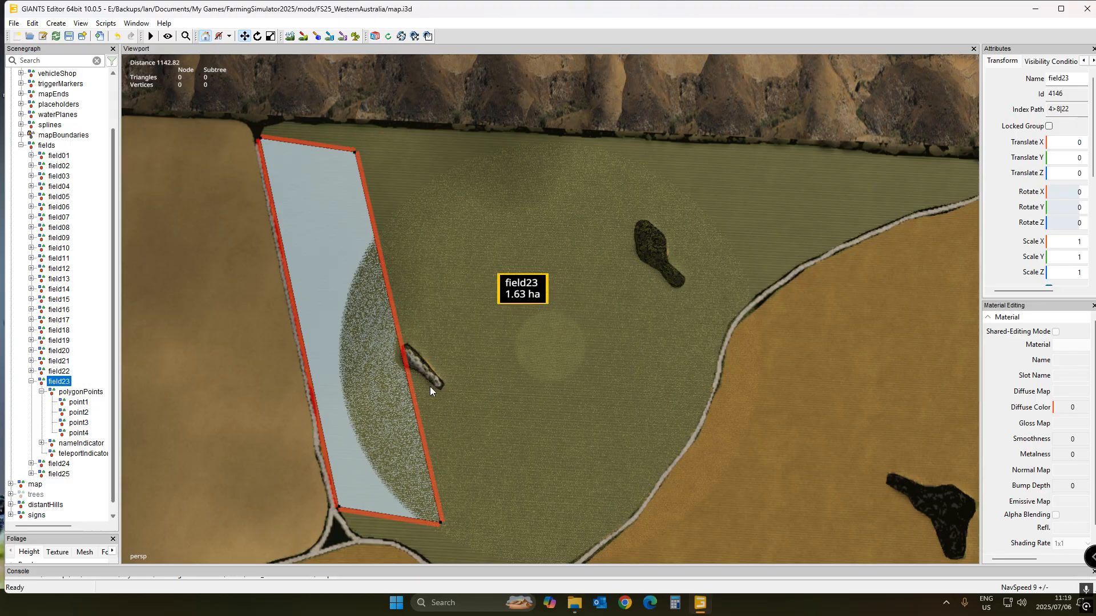
{"action": "mouse_move", "coordinate": [391, 357]}
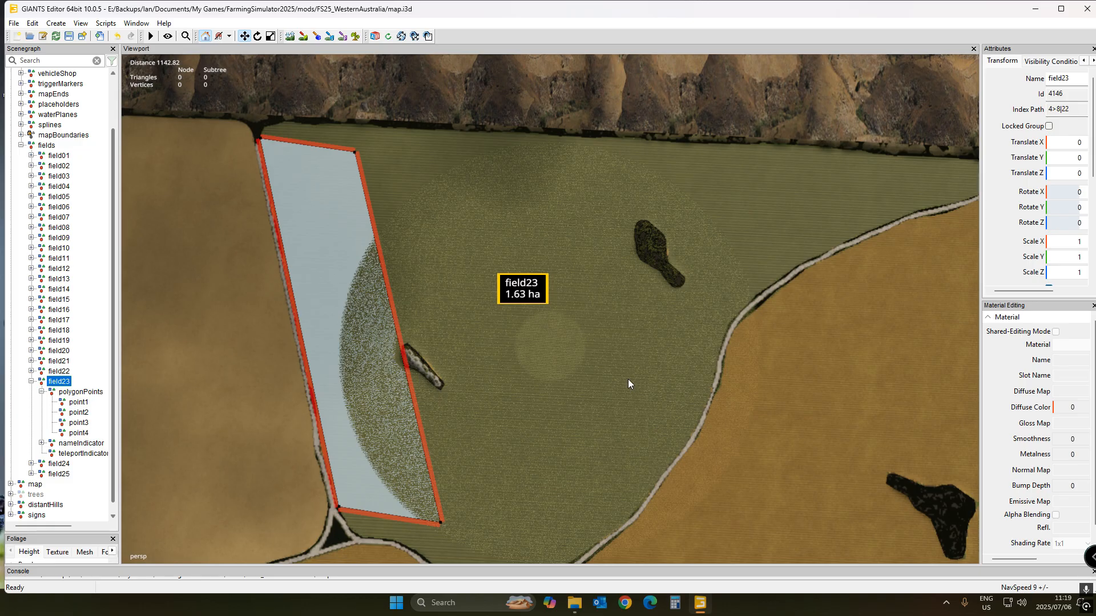
{"action": "mouse_move", "coordinate": [256, 144]}
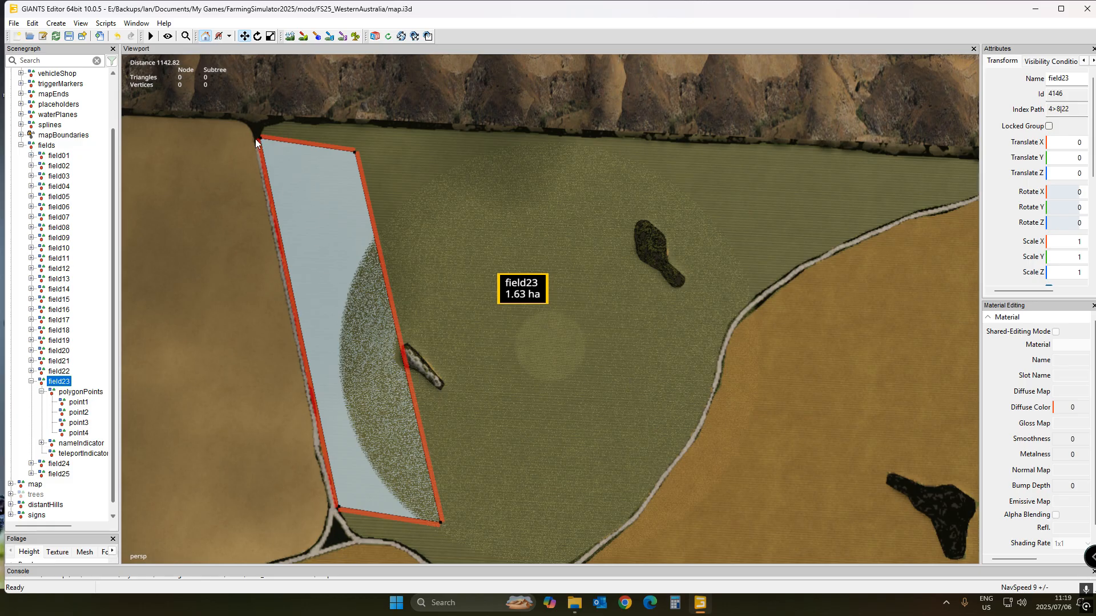
{"action": "mouse_move", "coordinate": [90, 448]}
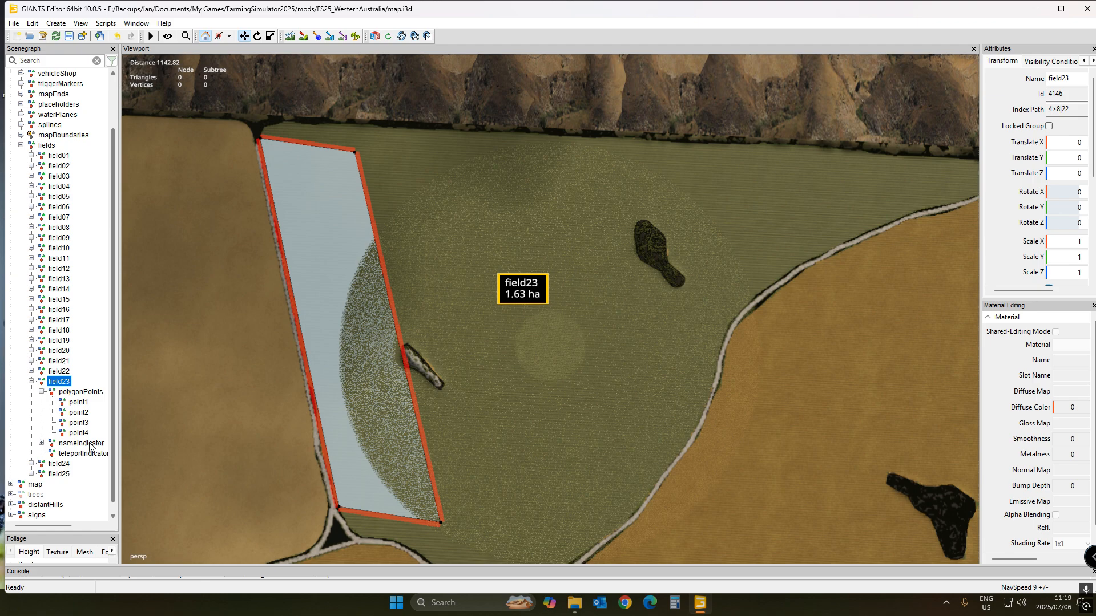
{"action": "left_click", "coordinate": [79, 433]}
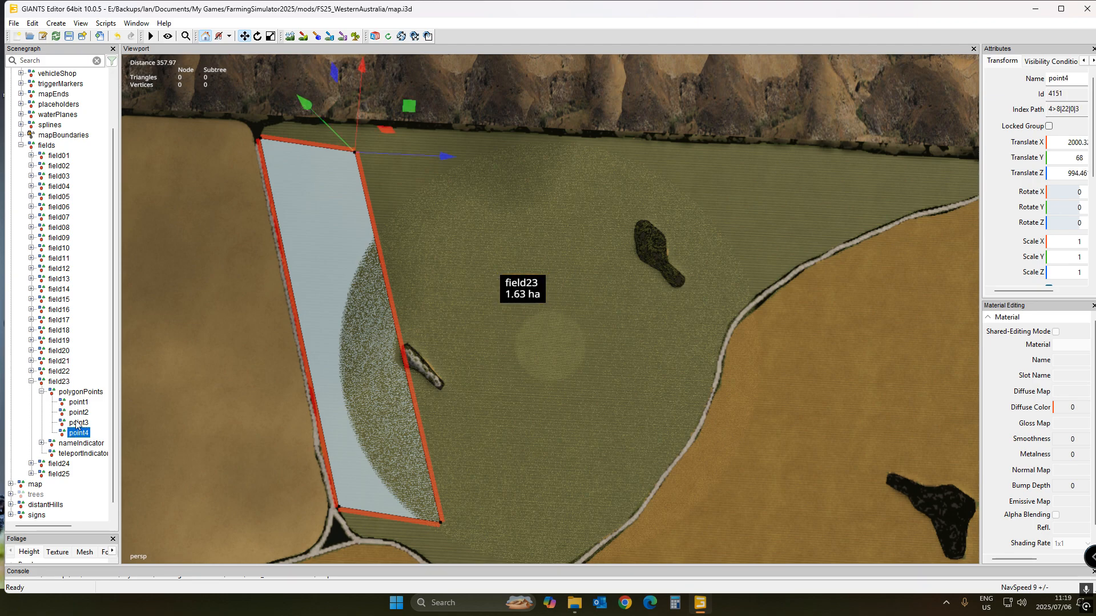
{"action": "left_click", "coordinate": [78, 412]}
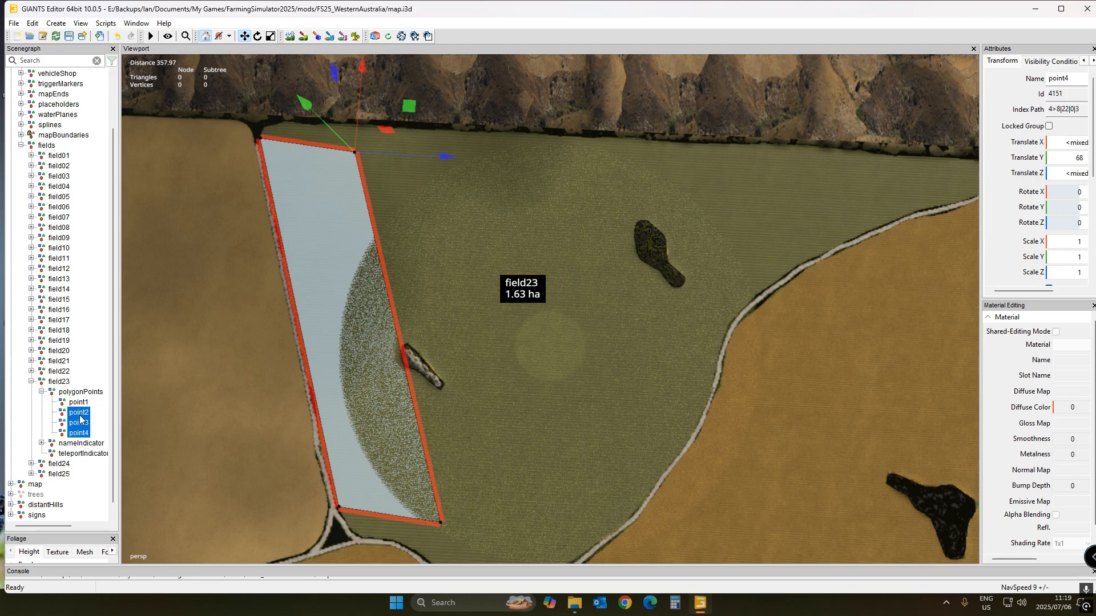
{"action": "left_click", "coordinate": [77, 422]}
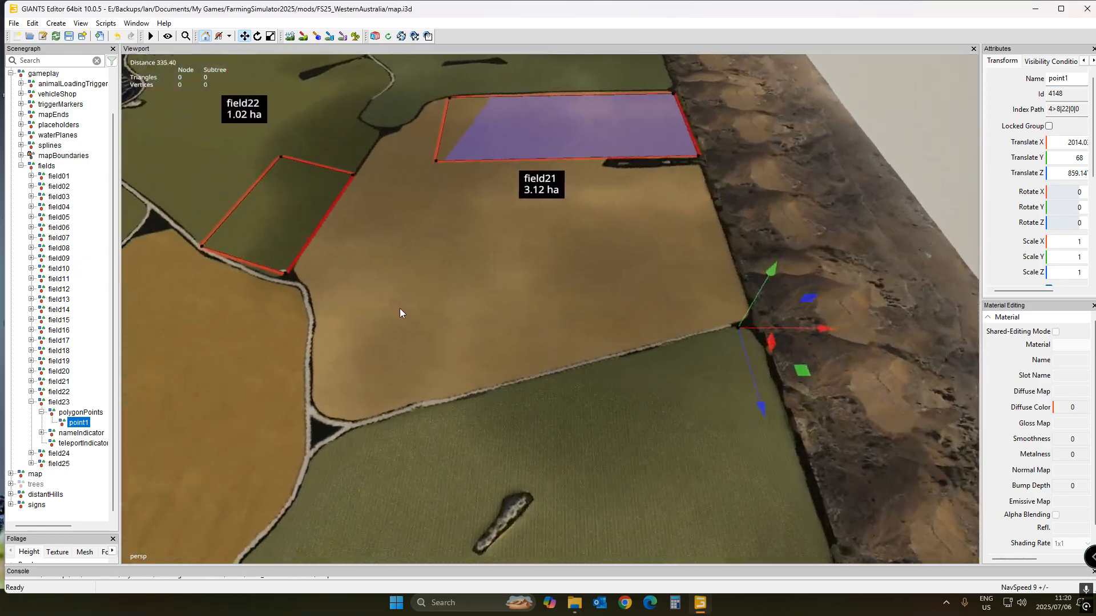
{"action": "scroll", "scroll_direction": "down", "scroll_amount": 3}
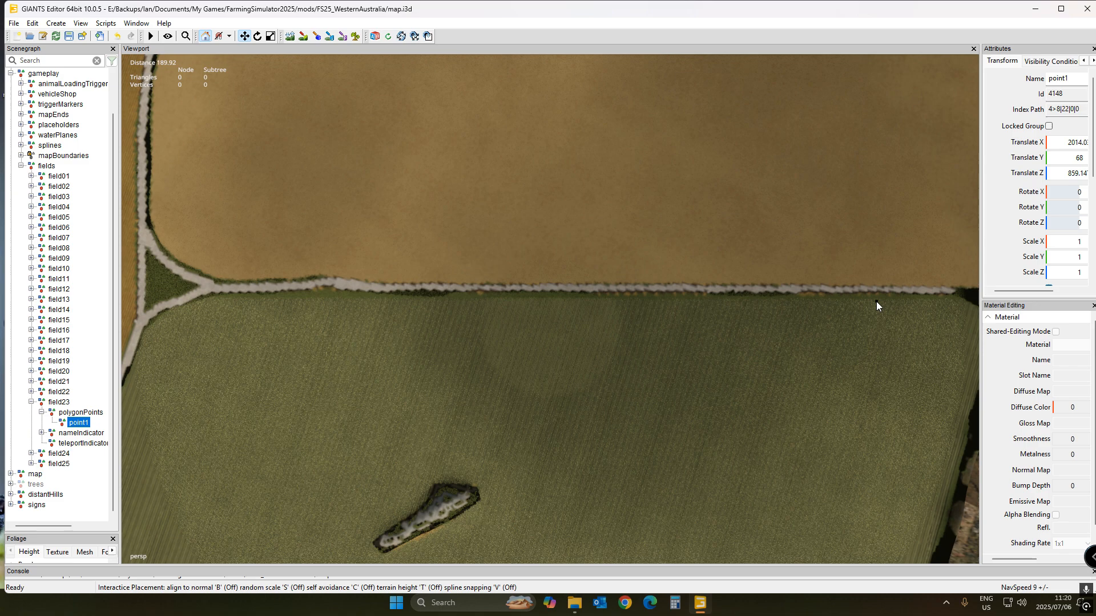
{"action": "mouse_move", "coordinate": [877, 299]}
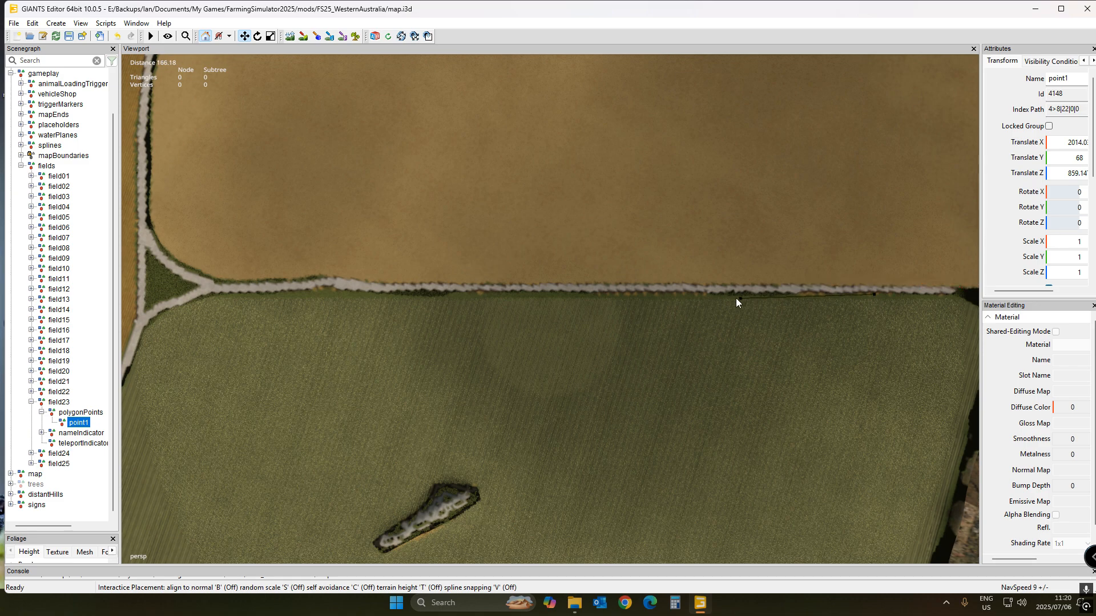
Place new boundary points from the road edge, along the road and around the island
{"action": "left_click", "coordinate": [734, 302]}
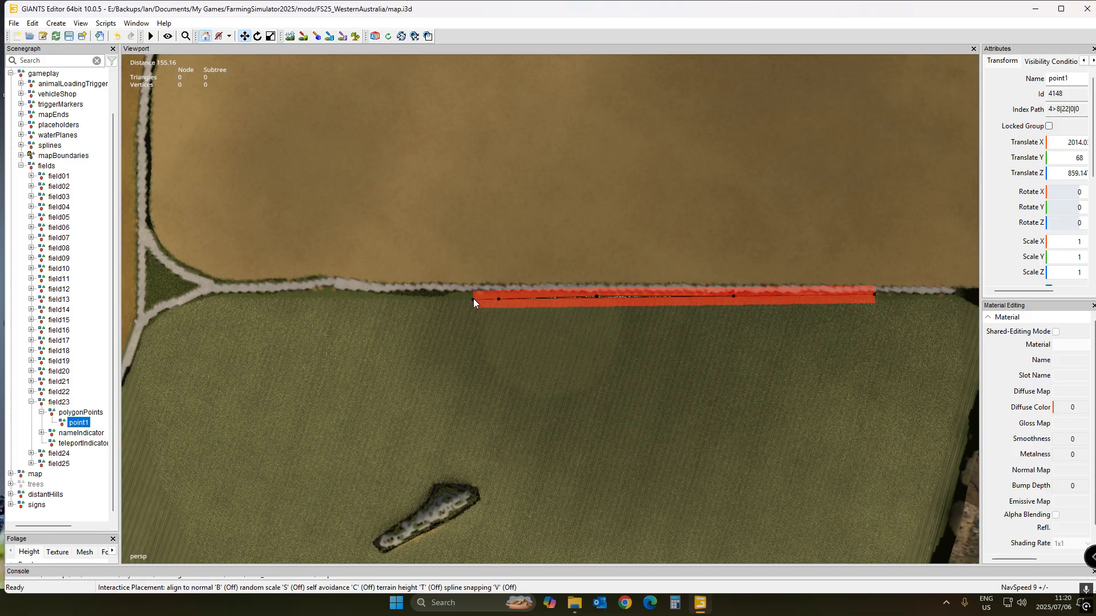
{"action": "left_click_drag", "start_coordinate": [474, 303], "coordinate": [464, 482]}
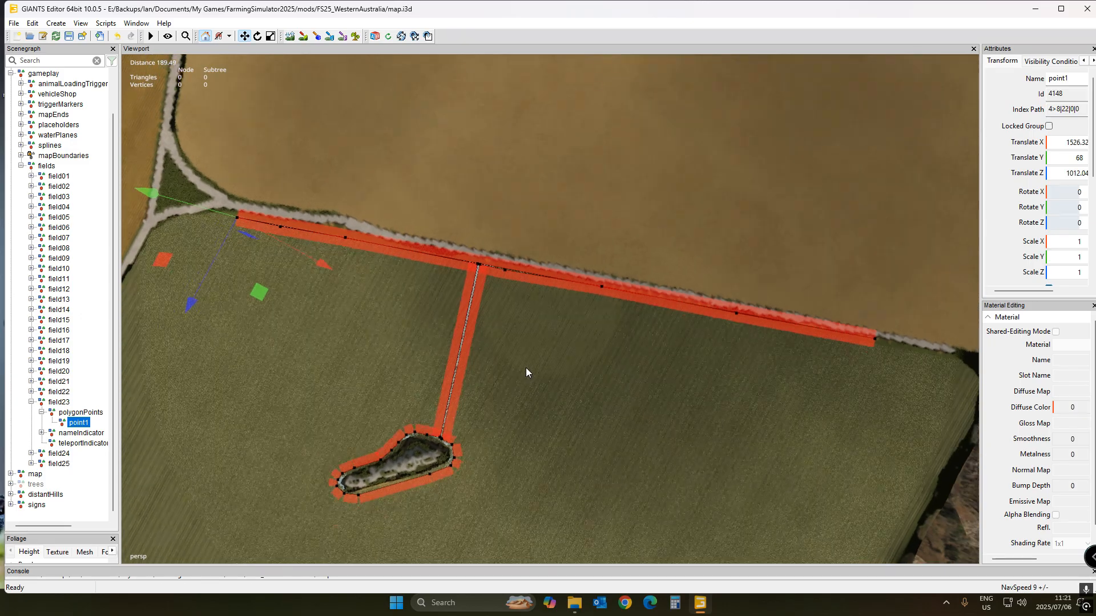
{"action": "scroll", "scroll_direction": "down", "scroll_amount": 3}
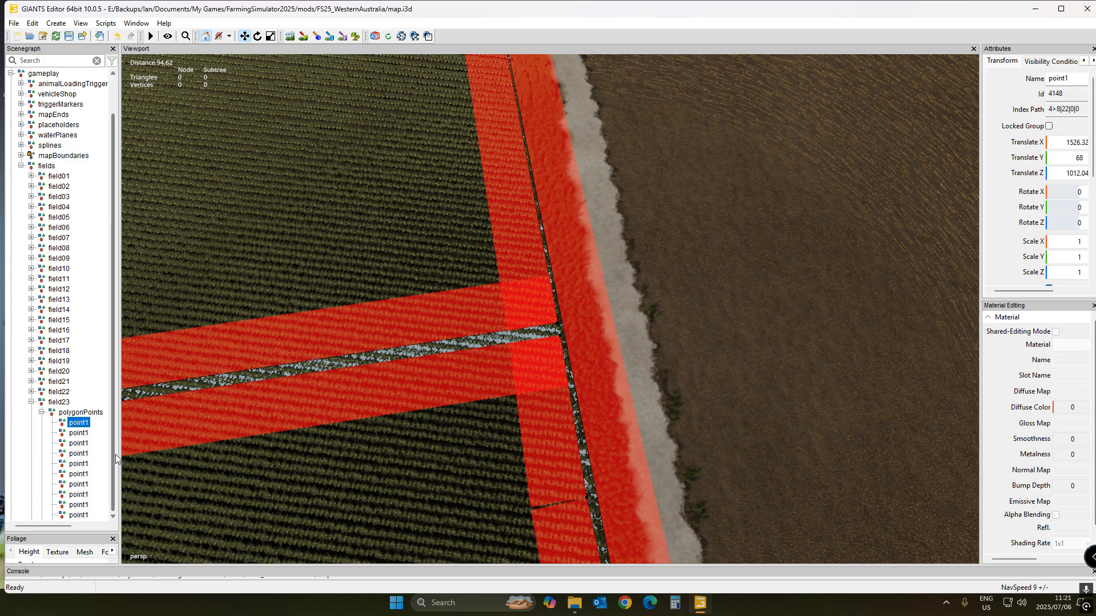
{"action": "left_click", "coordinate": [79, 493]}
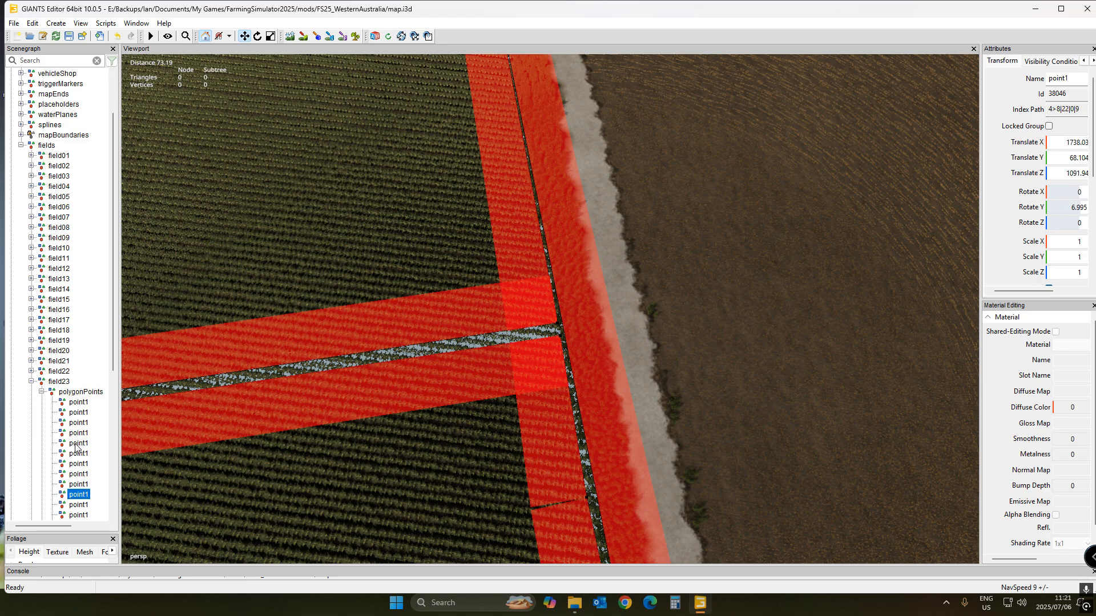
{"action": "scroll", "scroll_direction": "down", "scroll_amount": 3}
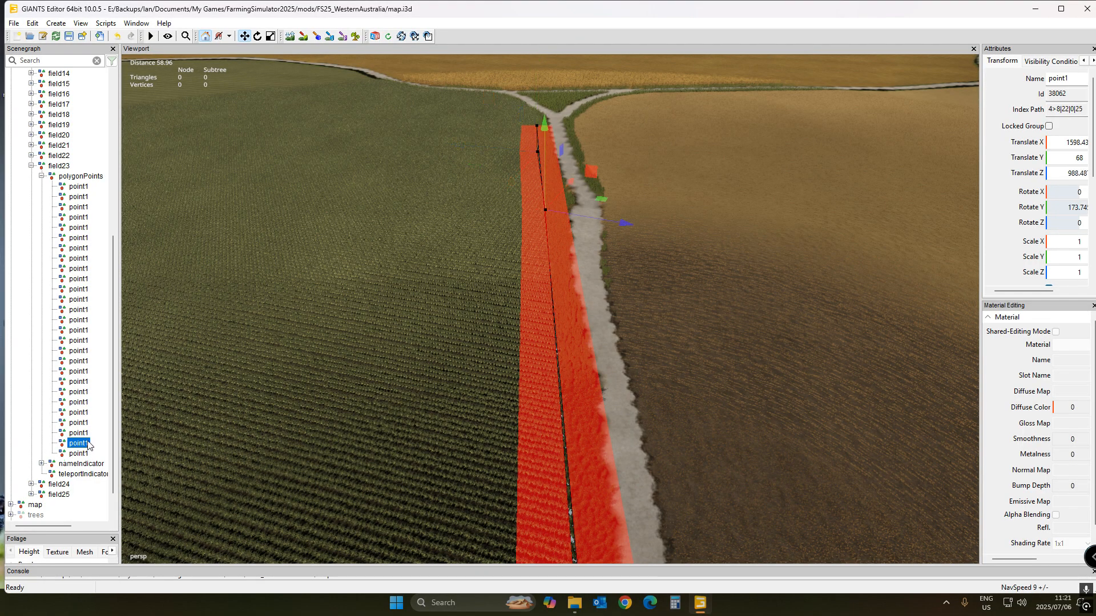
{"action": "left_click", "coordinate": [78, 432]}
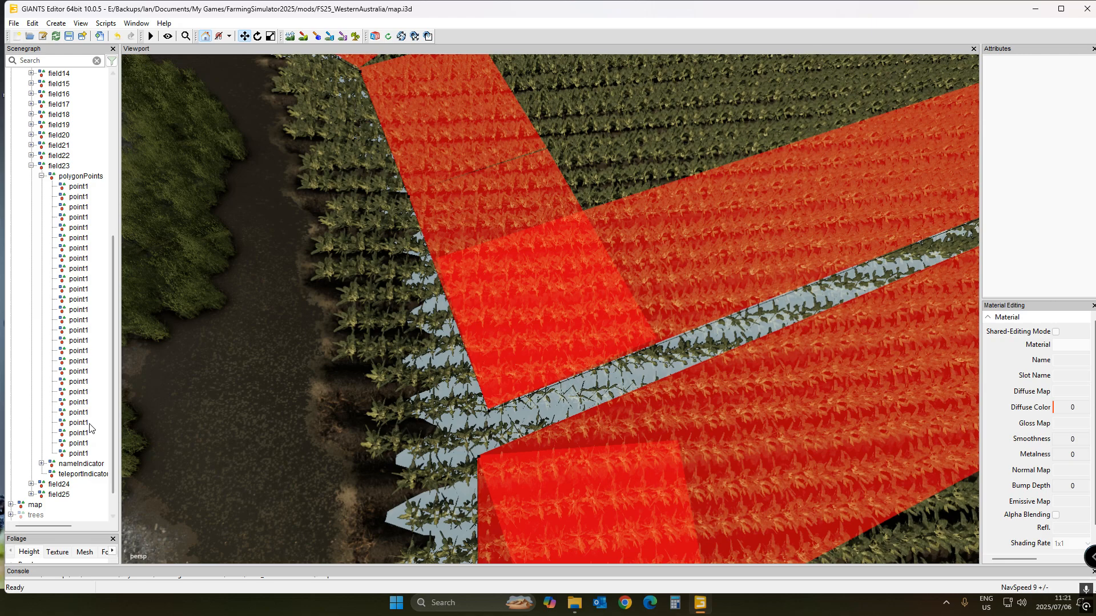
{"action": "left_click", "coordinate": [78, 423]}
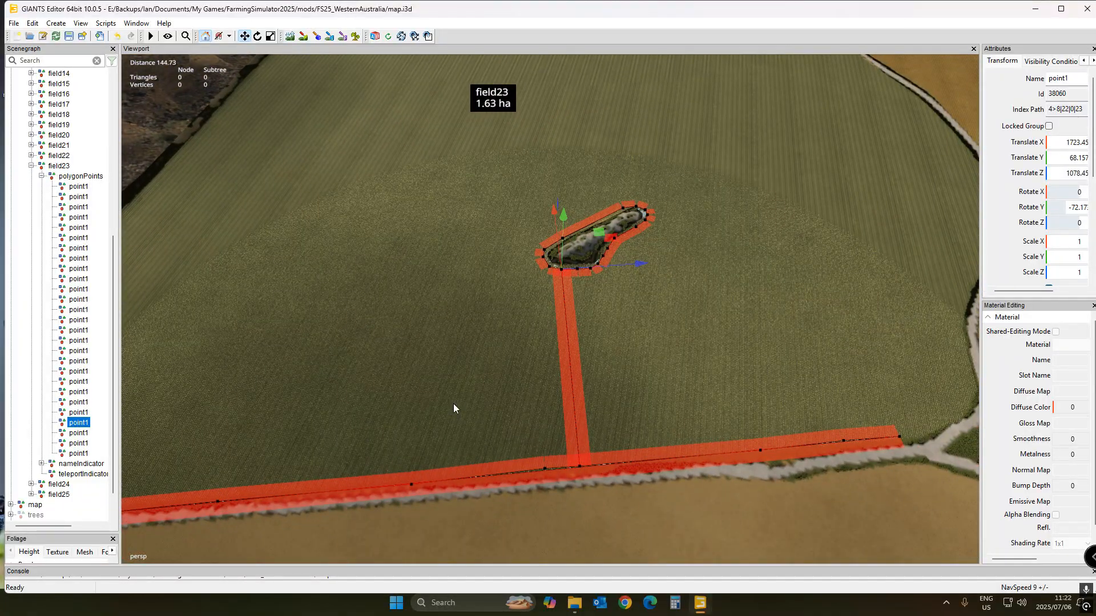
{"action": "mouse_move", "coordinate": [80, 461]}
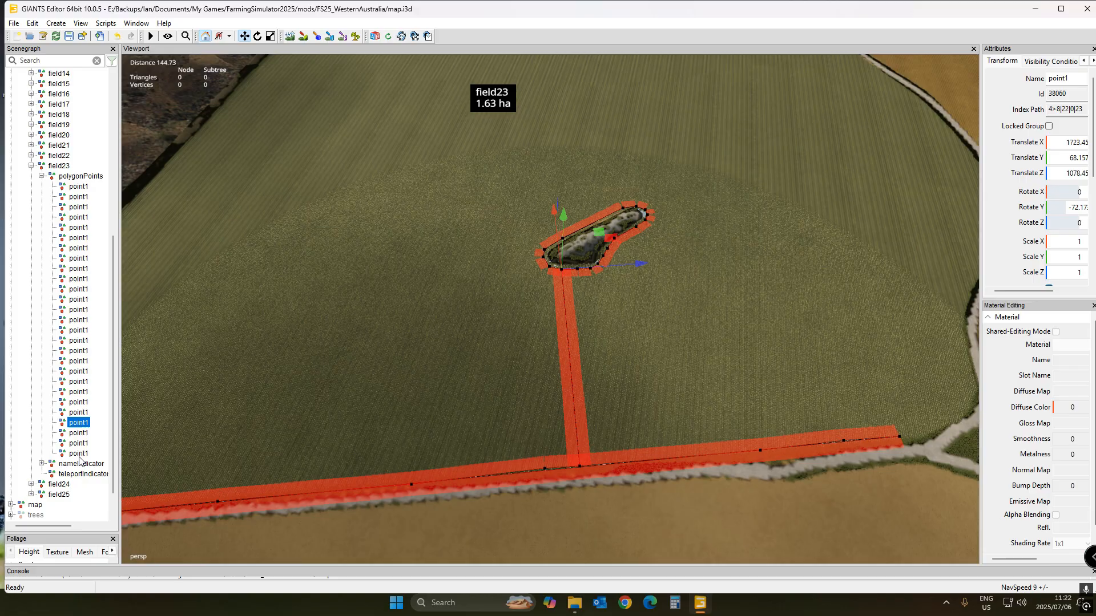
{"action": "left_click", "coordinate": [78, 452]}
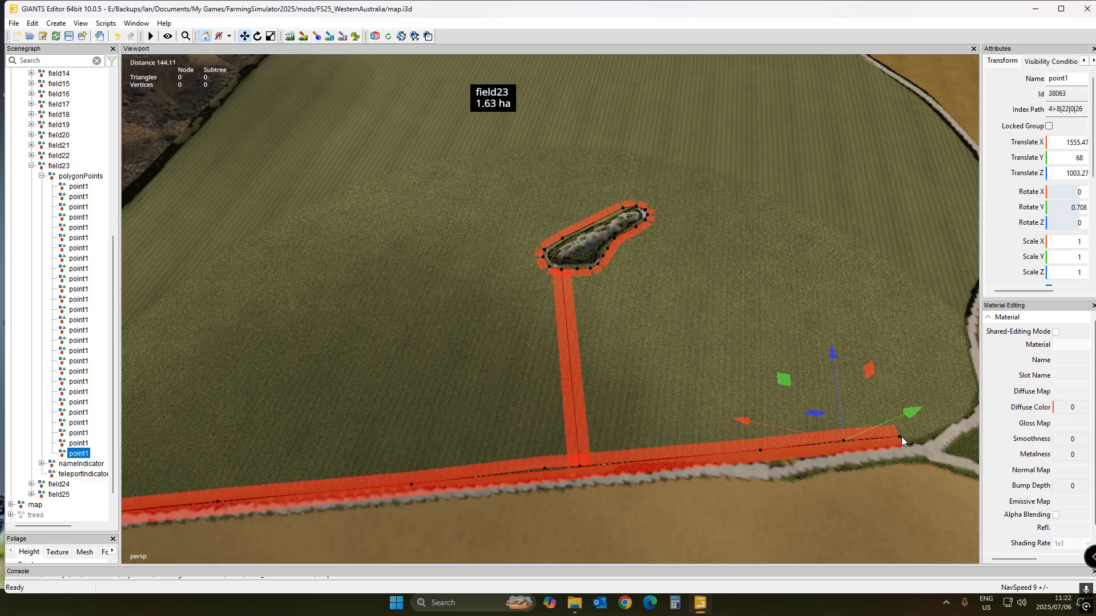
{"action": "mouse_move", "coordinate": [88, 464]}
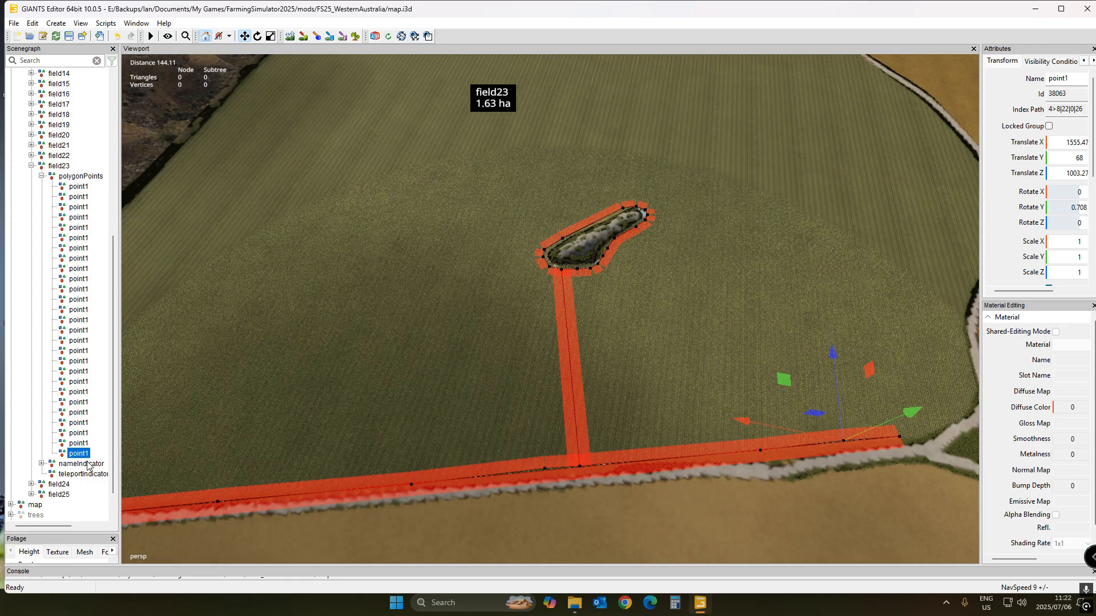
{"action": "left_click", "coordinate": [77, 186]}
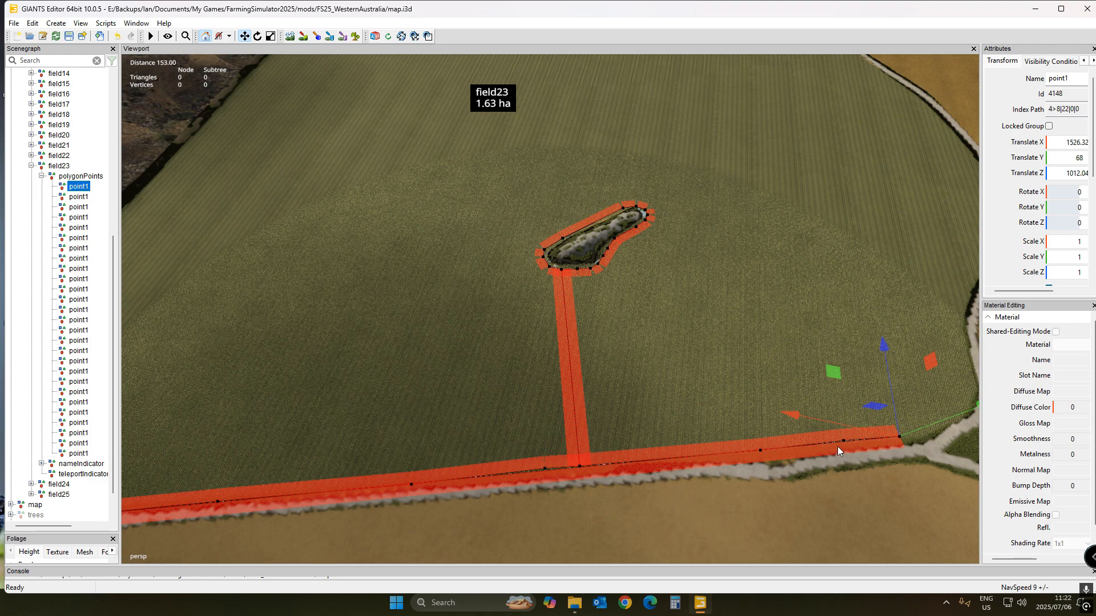
{"action": "mouse_move", "coordinate": [330, 321]}
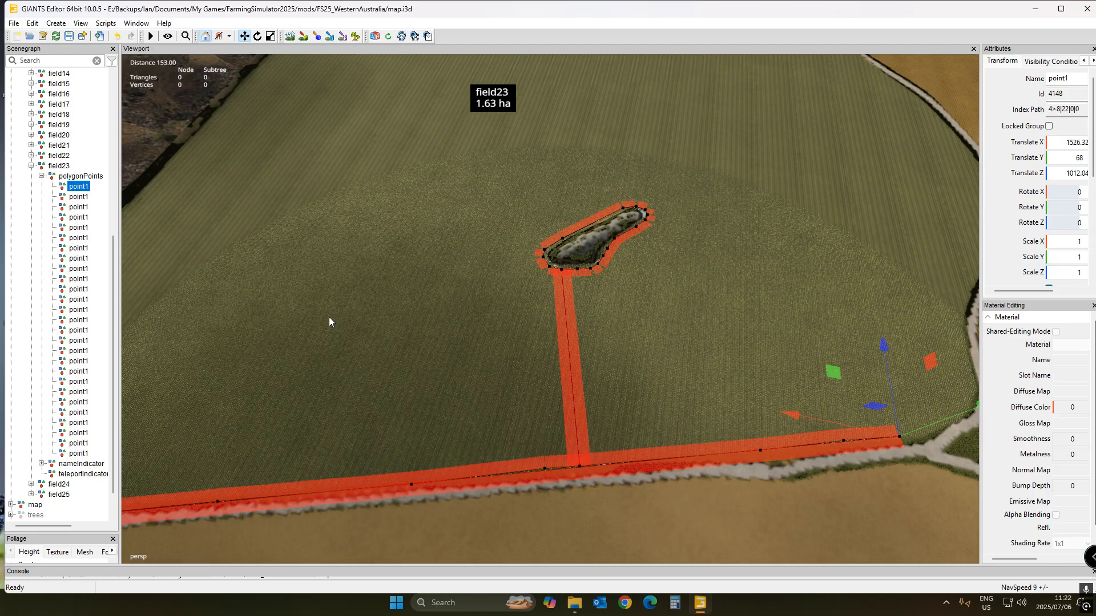
{"action": "mouse_move", "coordinate": [669, 389]}
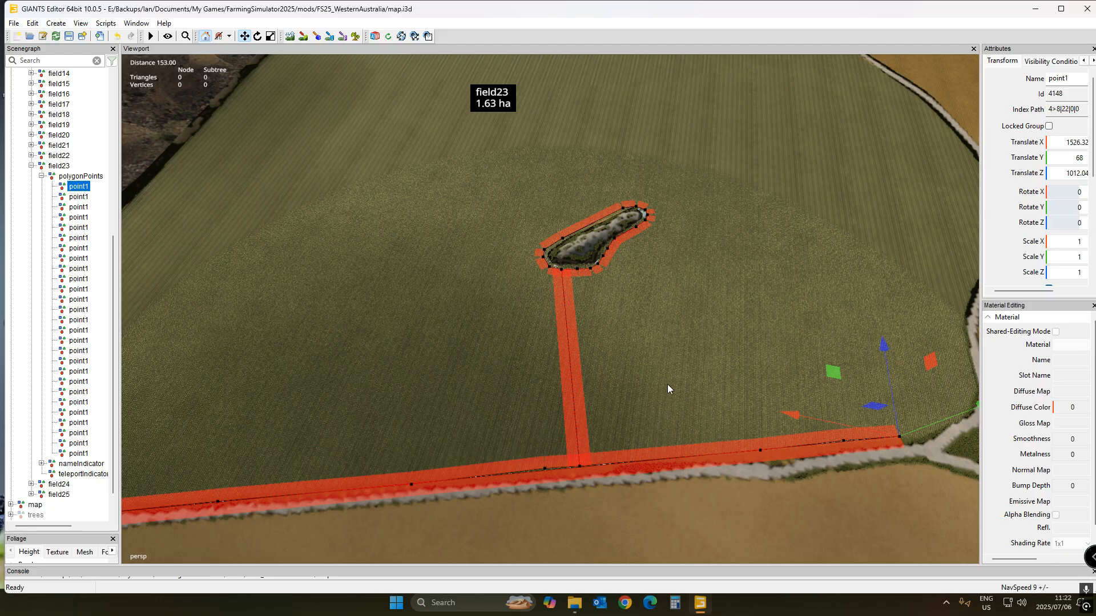
{"action": "mouse_move", "coordinate": [756, 428]}
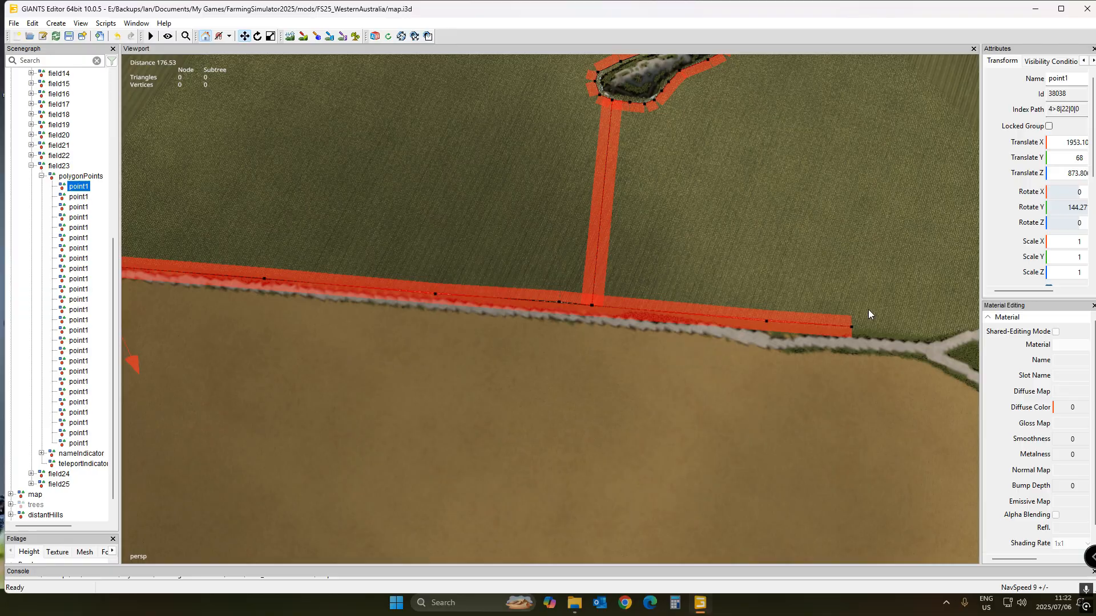
{"action": "mouse_move", "coordinate": [907, 343]}
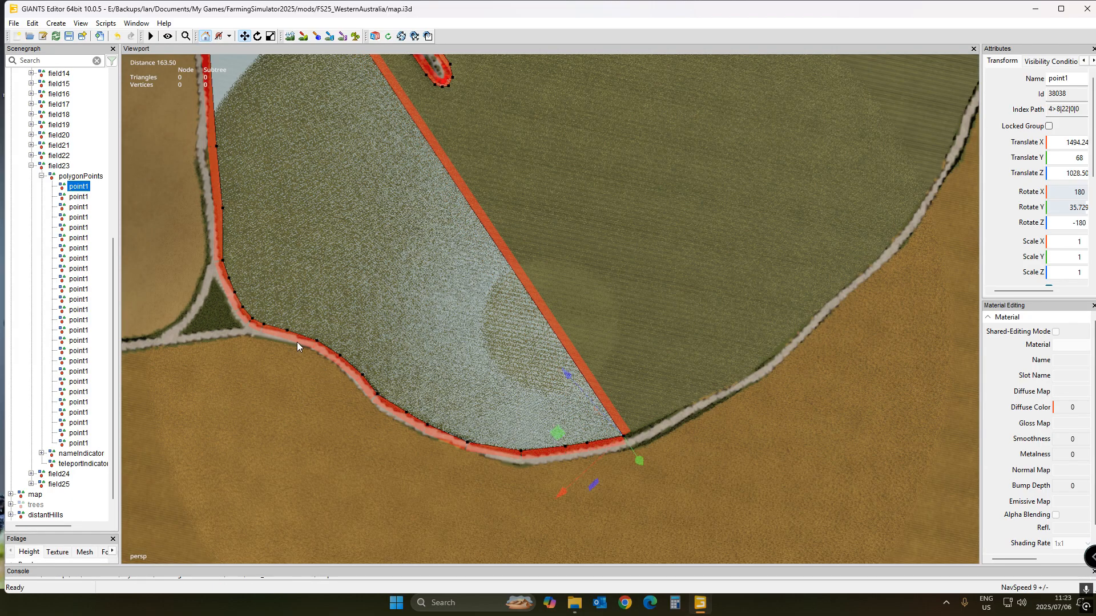
Add a boundary point at the corner where the road curve meets the straight edge
{"action": "left_click_drag", "start_coordinate": [297, 348], "coordinate": [313, 350]}
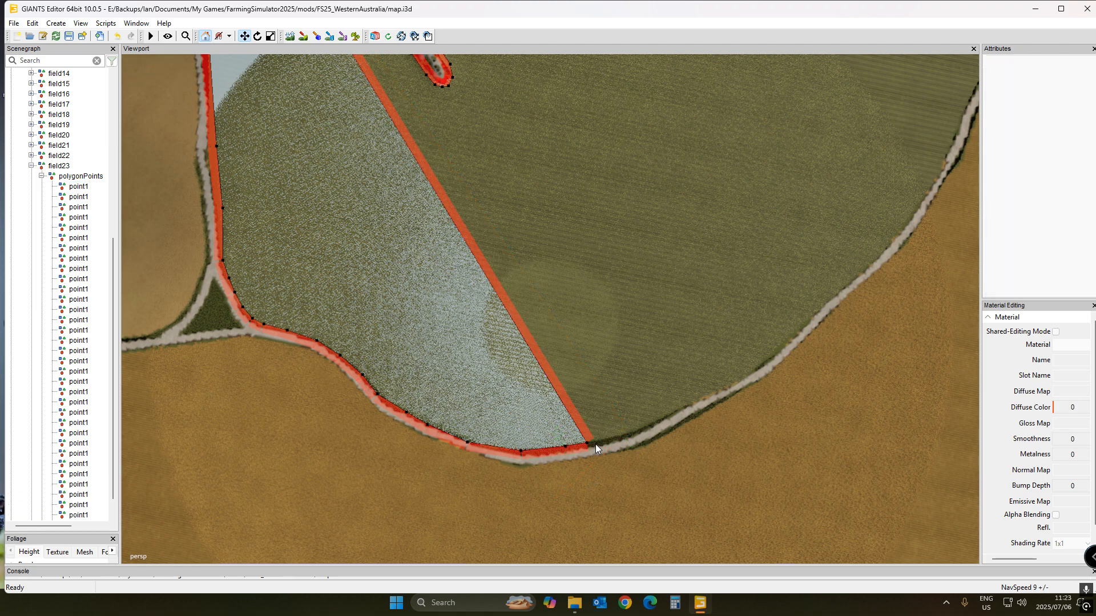
{"action": "scroll", "scroll_direction": "down", "scroll_amount": 3}
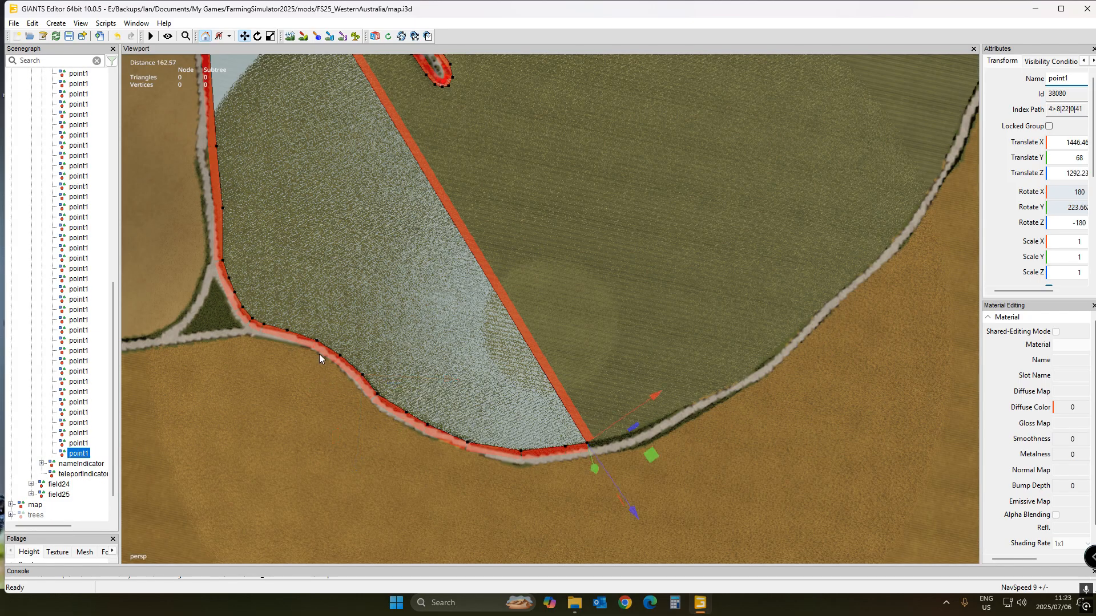
{"action": "mouse_move", "coordinate": [252, 258]}
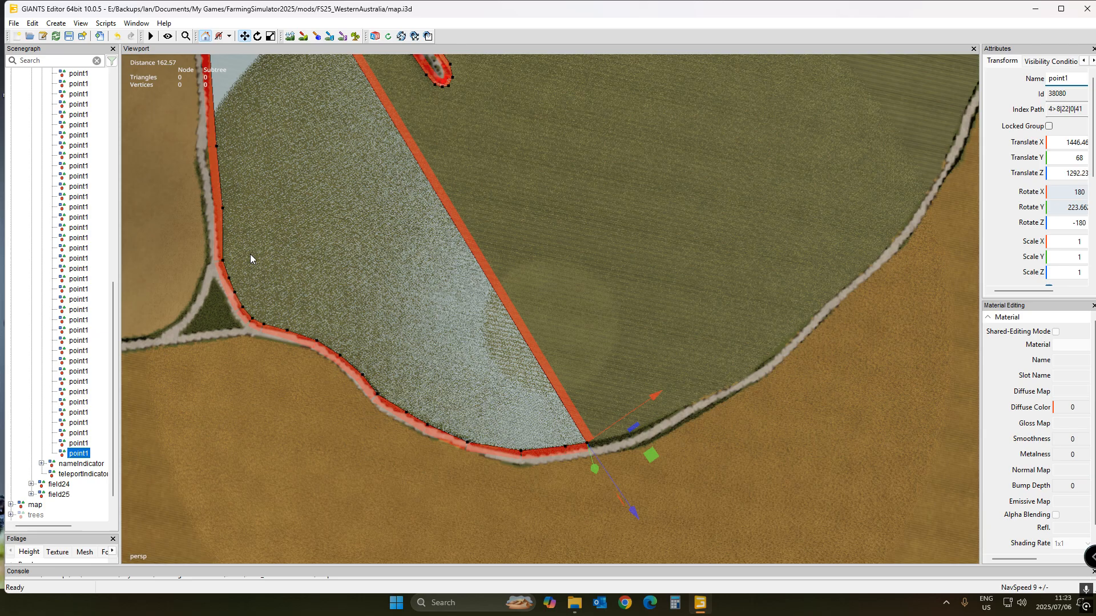
{"action": "mouse_move", "coordinate": [147, 374]}
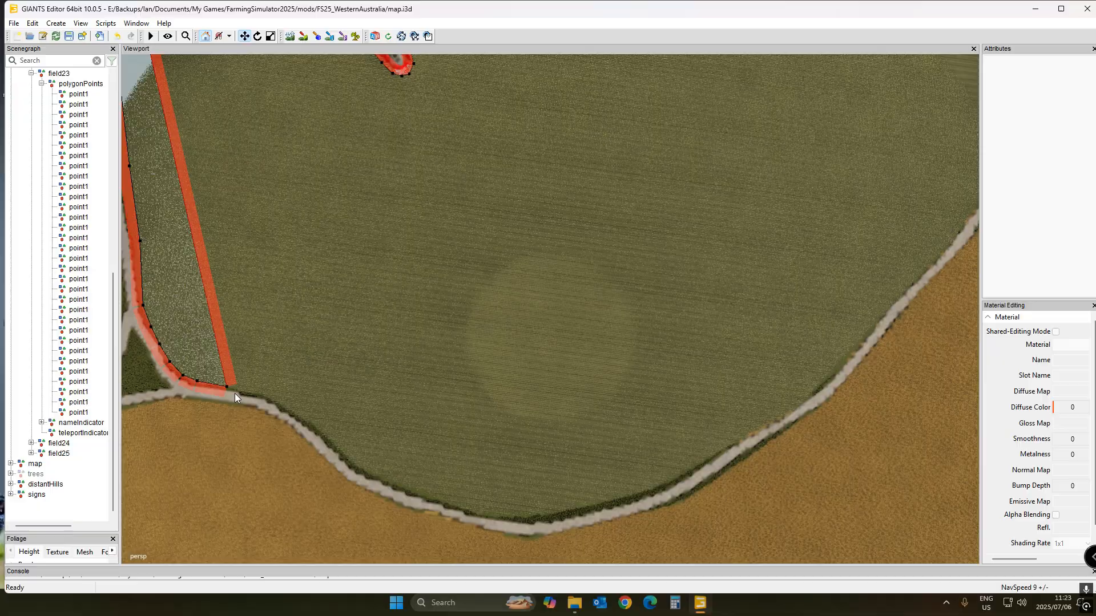
Select point1, the first entry under polygonPoints
{"action": "left_click", "coordinate": [77, 104]}
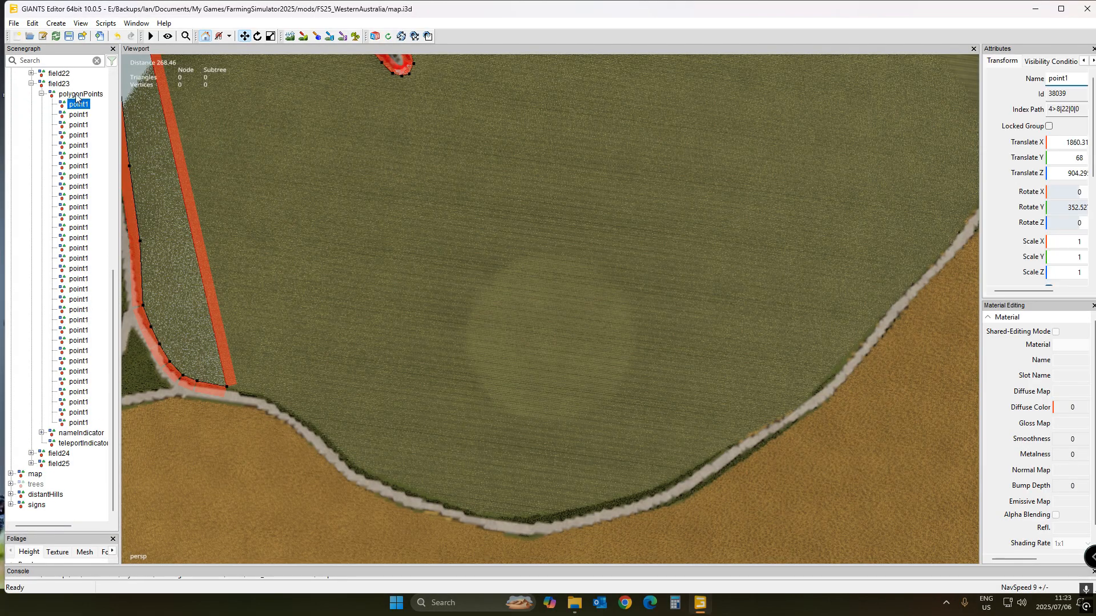
{"action": "mouse_move", "coordinate": [140, 201]}
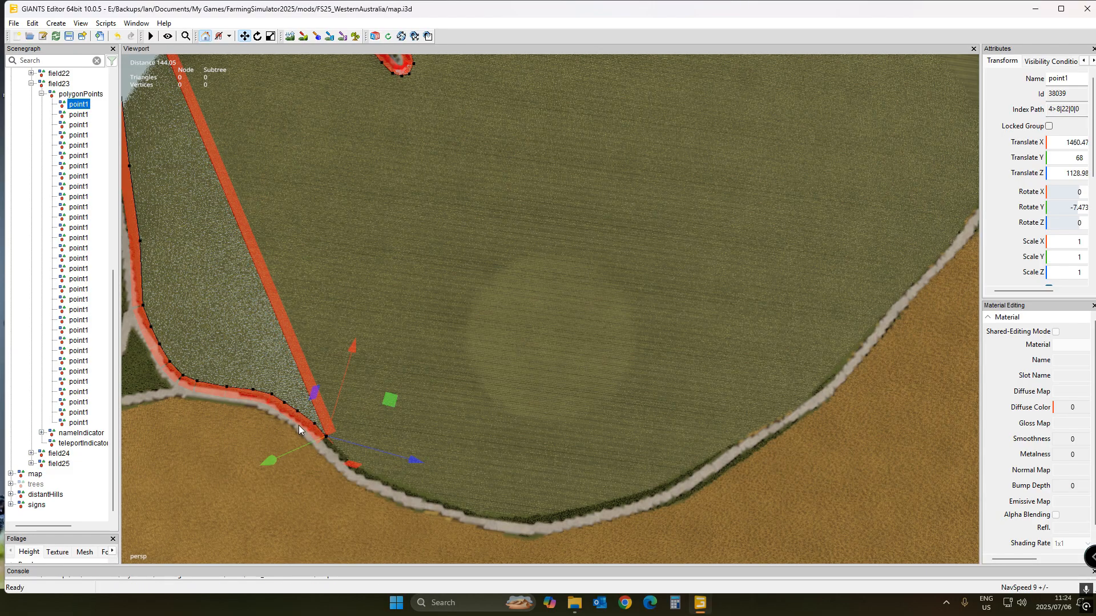
{"action": "mouse_move", "coordinate": [399, 502]}
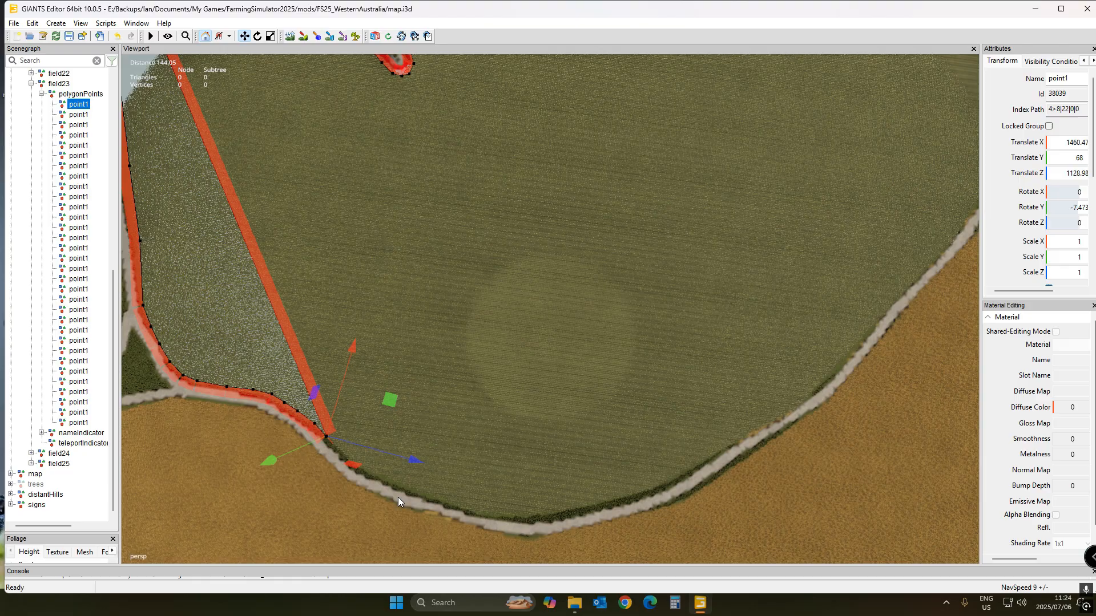
{"action": "mouse_move", "coordinate": [200, 398]}
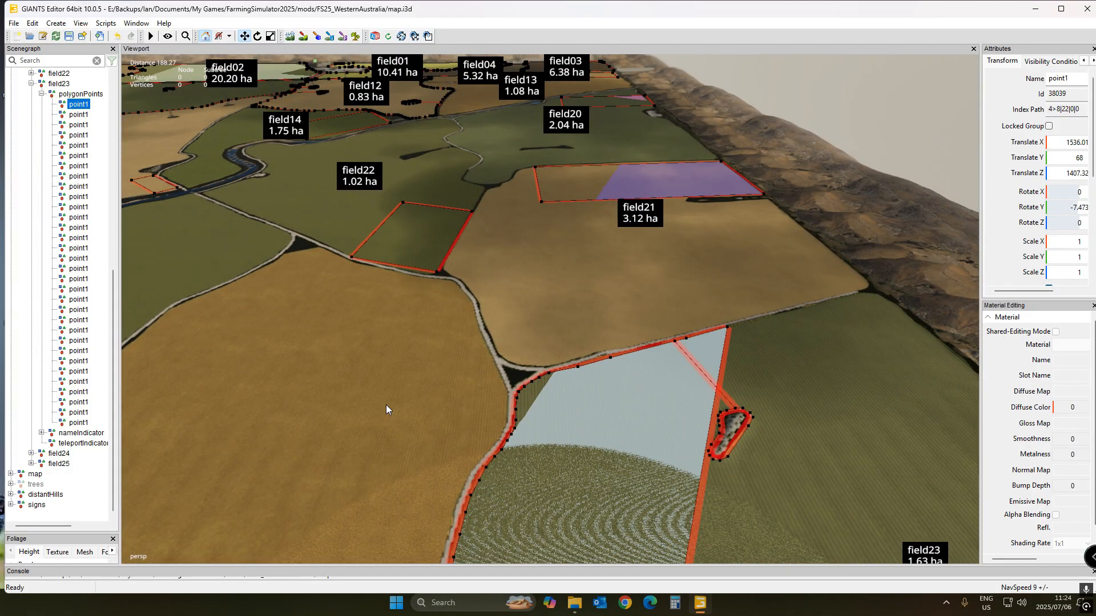
{"action": "mouse_move", "coordinate": [430, 354]}
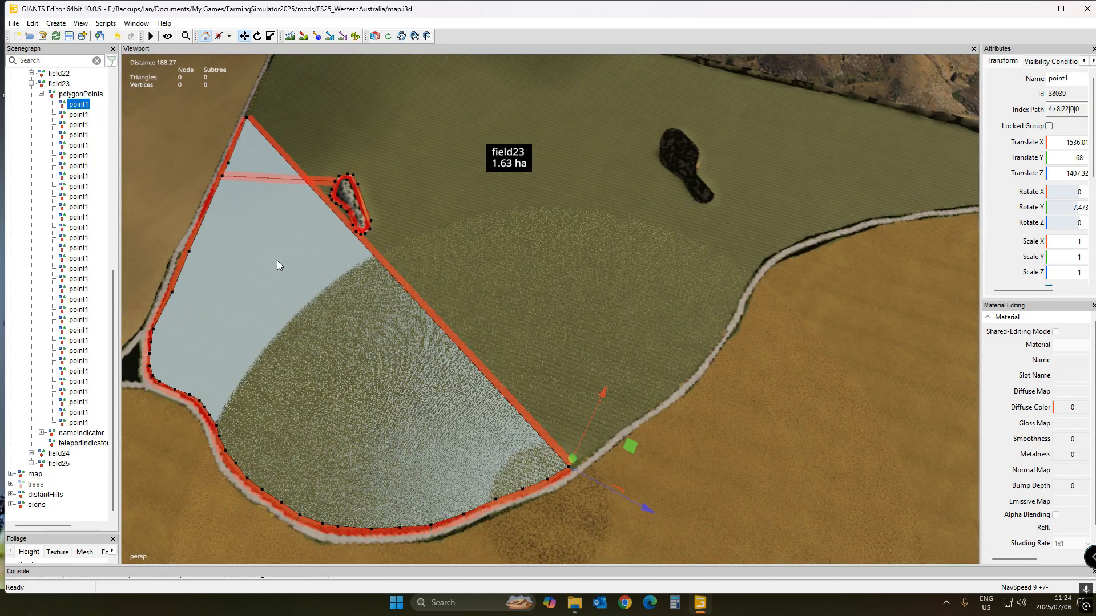
{"action": "mouse_move", "coordinate": [276, 175]}
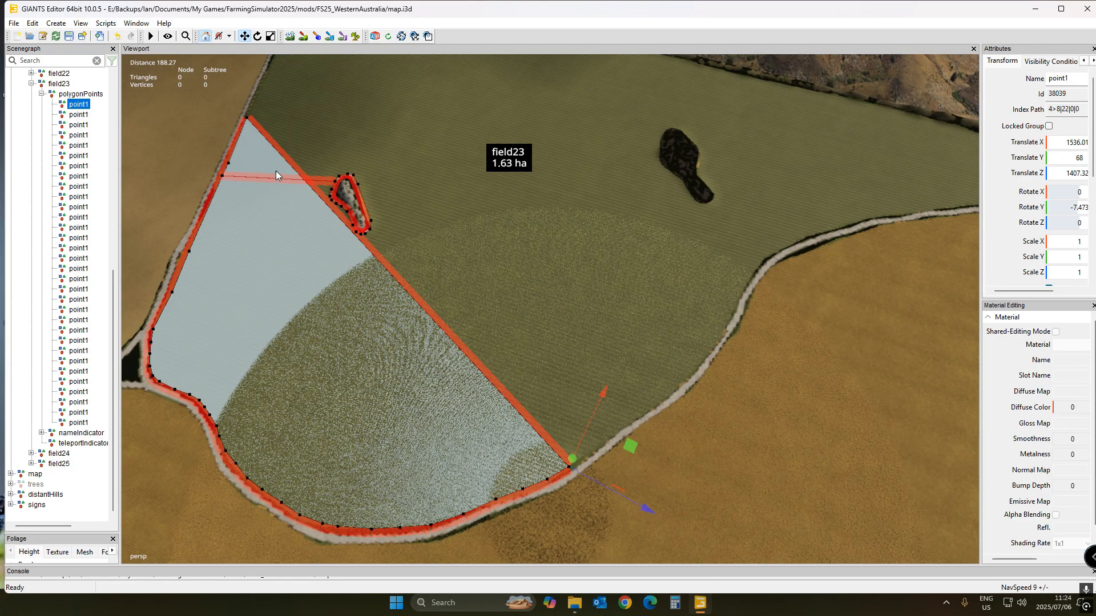
{"action": "mouse_move", "coordinate": [559, 349]}
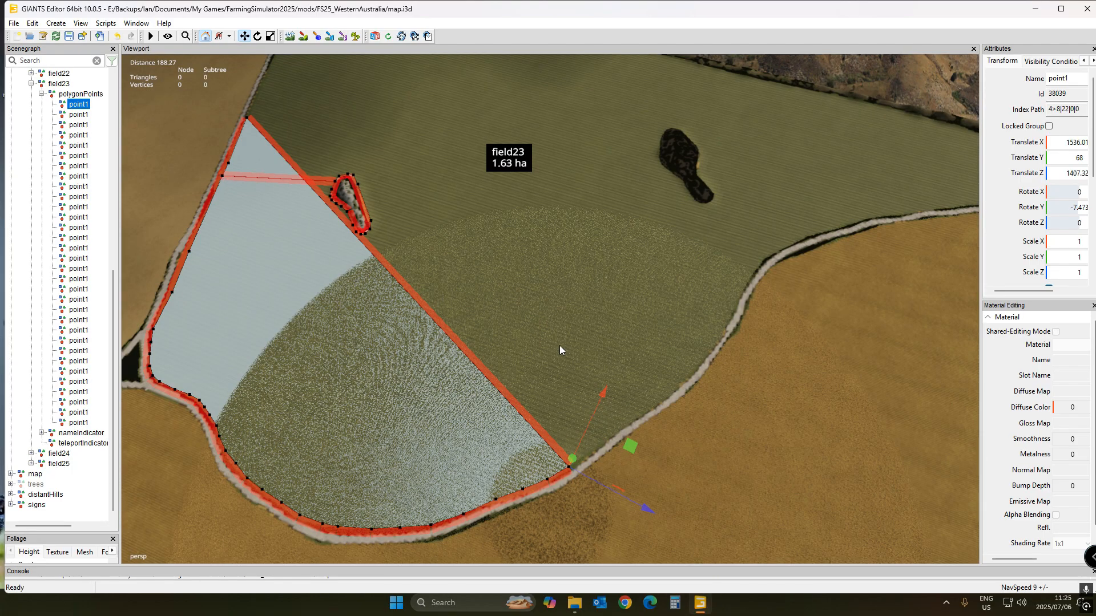
{"action": "mouse_move", "coordinate": [571, 363]}
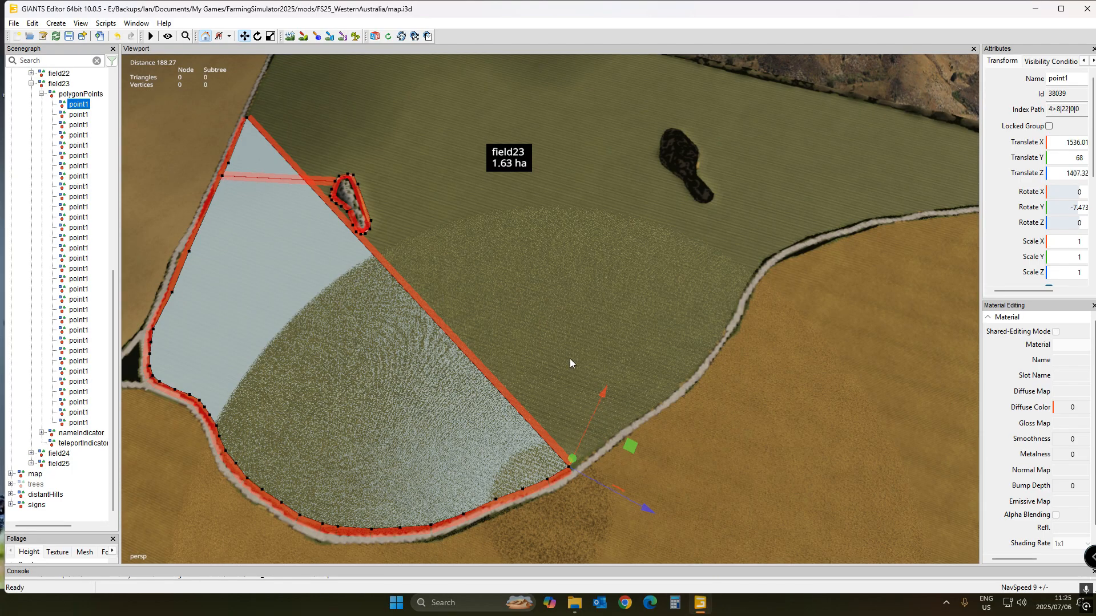